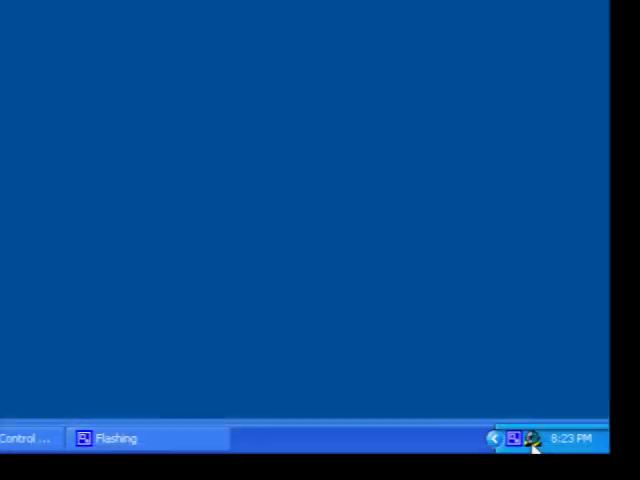
{"action": "mouse_move", "coordinate": [525, 440]}
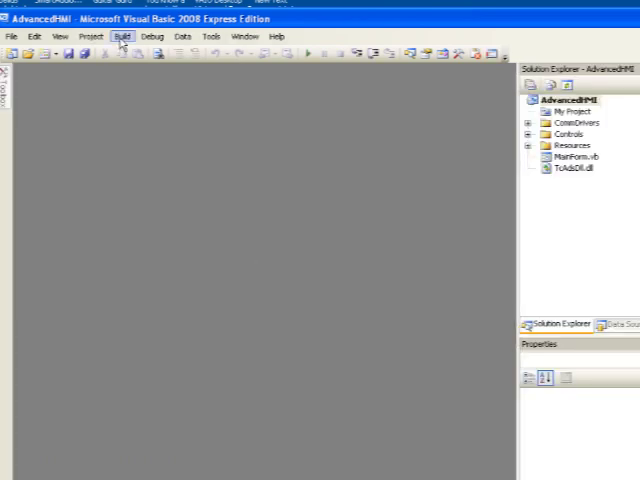
Build the AdvancedHMI project and open MainForm.vb in the designer.
{"action": "left_click", "coordinate": [123, 36]}
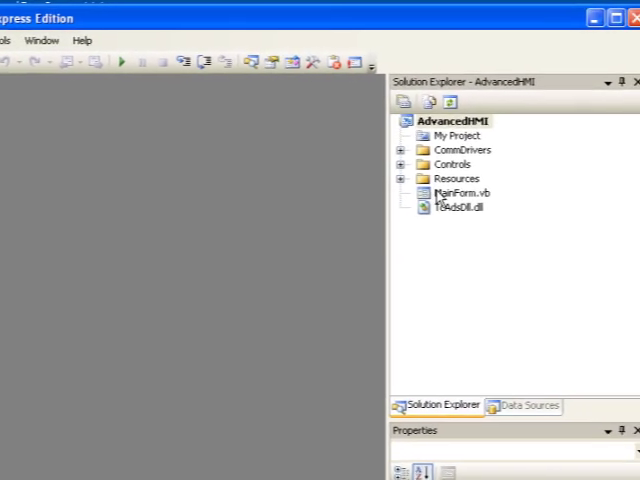
{"action": "left_click", "coordinate": [450, 195]}
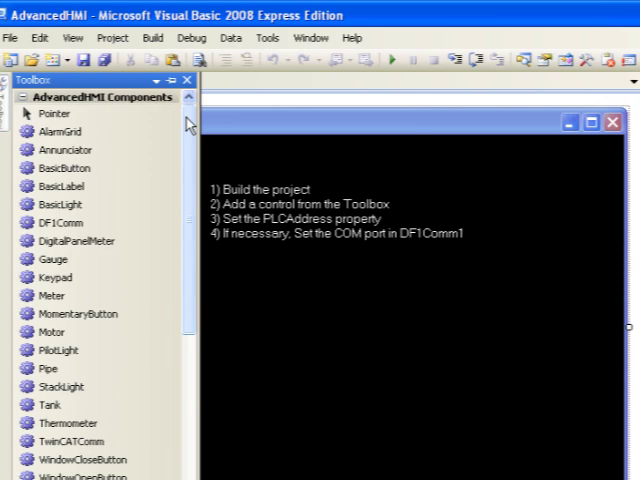
Pin the Toolbox open to keep the AdvancedHMI Components list visible.
{"action": "left_click", "coordinate": [72, 441]}
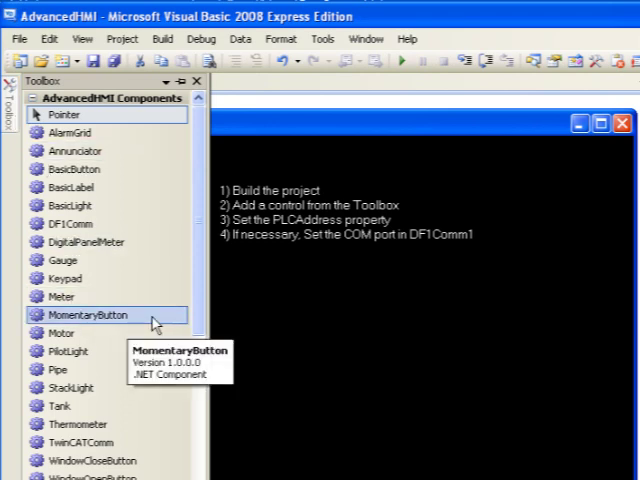
Place a MomentaryButton on the main form and scroll its properties.
{"action": "left_click_drag", "start_coordinate": [95, 314], "coordinate": [237, 288]}
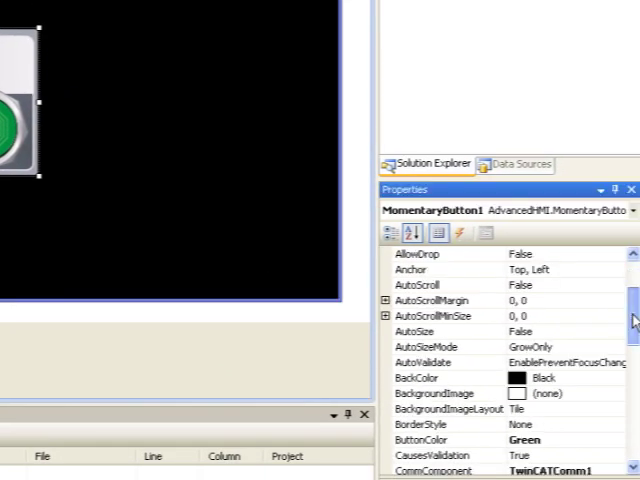
{"action": "scroll", "scroll_direction": "down", "scroll_amount": 3}
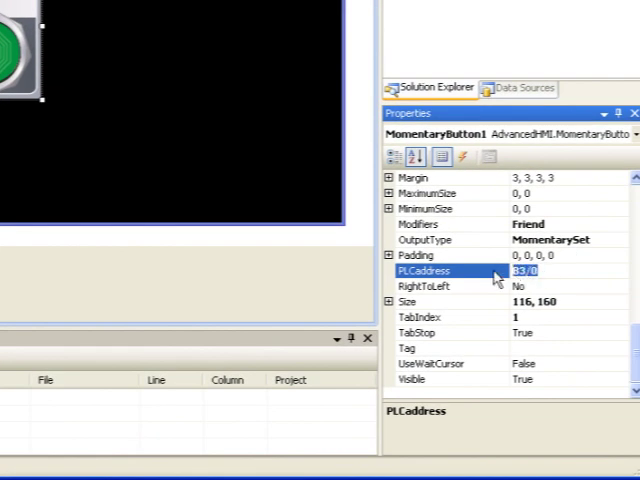
Set MomentaryButton1's PLCAddress to Main.ResetTimer.
{"action": "type", "text": "m"}
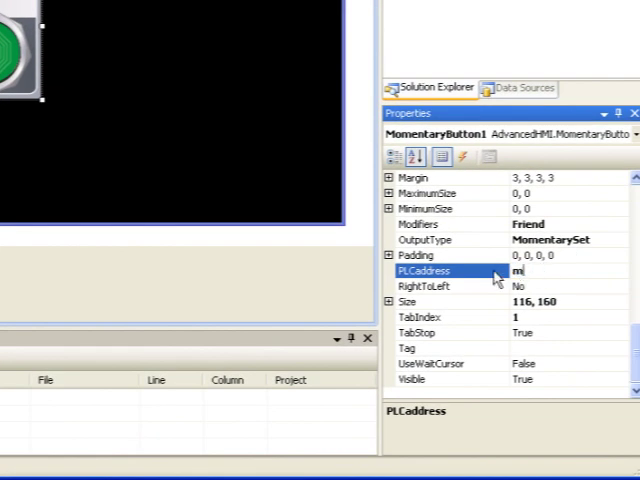
{"action": "type", "text": "Main,"}
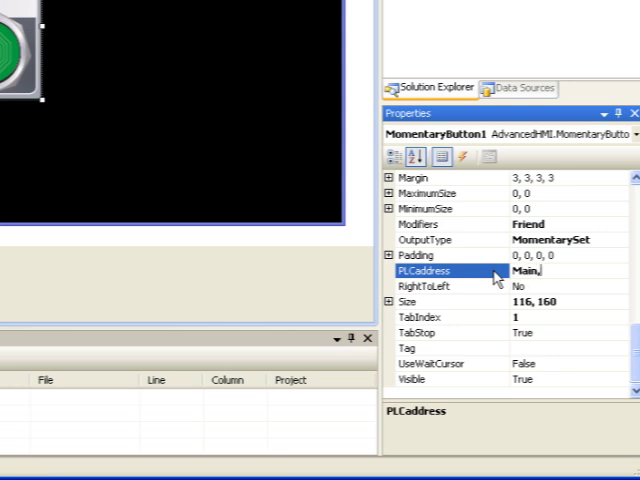
{"action": "type", "text": "Reset"}
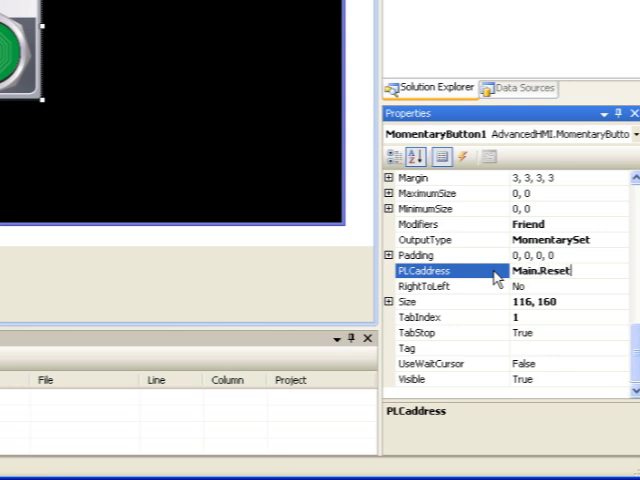
{"action": "type", "text": "Timer1."}
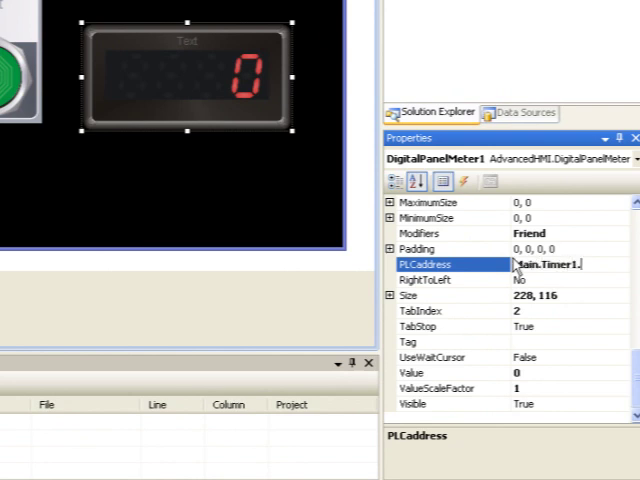
Finish the DigitalPanelMeter1 PLCAddress as Main.Timer1.ET.
{"action": "type", "text": "ET"}
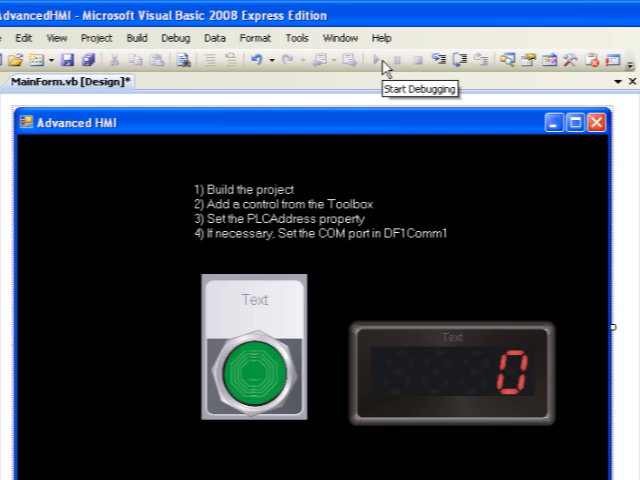
Run the AdvancedHMI application under the debugger.
{"action": "left_click", "coordinate": [375, 60]}
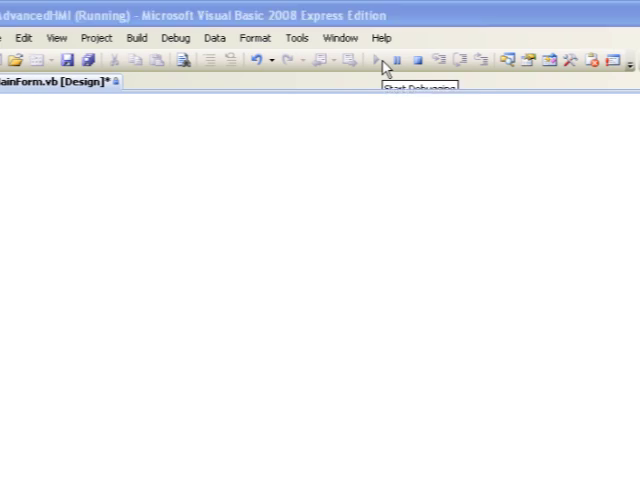
Reset the timer twice with the green momentary button on the live form.
{"action": "left_click", "coordinate": [375, 60]}
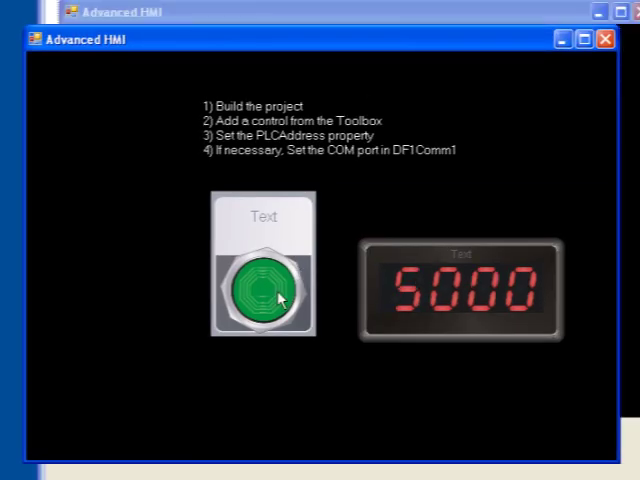
{"action": "left_click", "coordinate": [265, 293]}
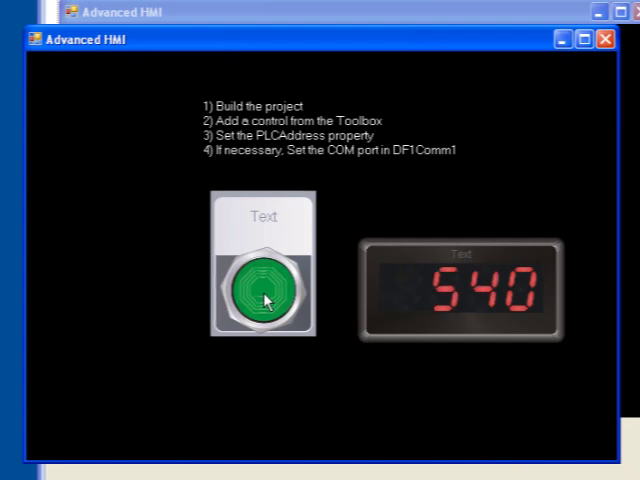
{"action": "left_click", "coordinate": [263, 295]}
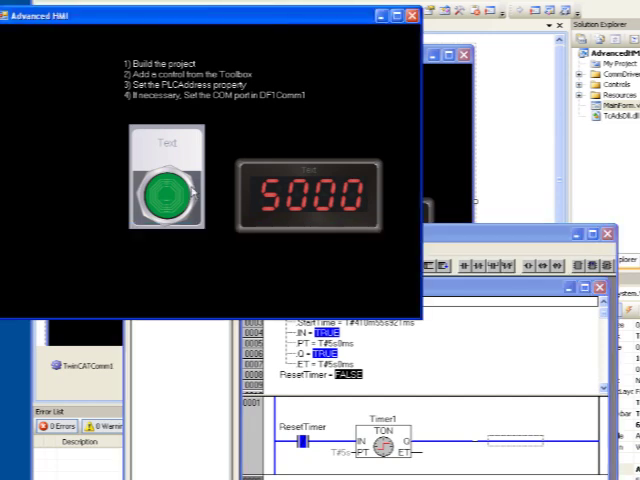
Press and release the momentary button to pulse ResetTimer and restart Timer1.
{"action": "left_click", "coordinate": [168, 191]}
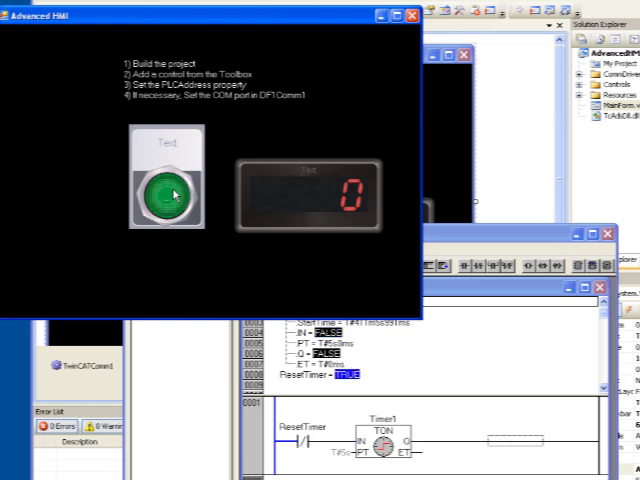
{"action": "left_click", "coordinate": [165, 197]}
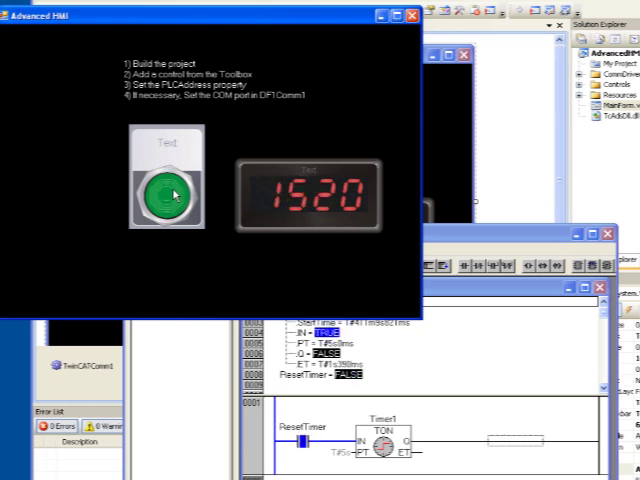